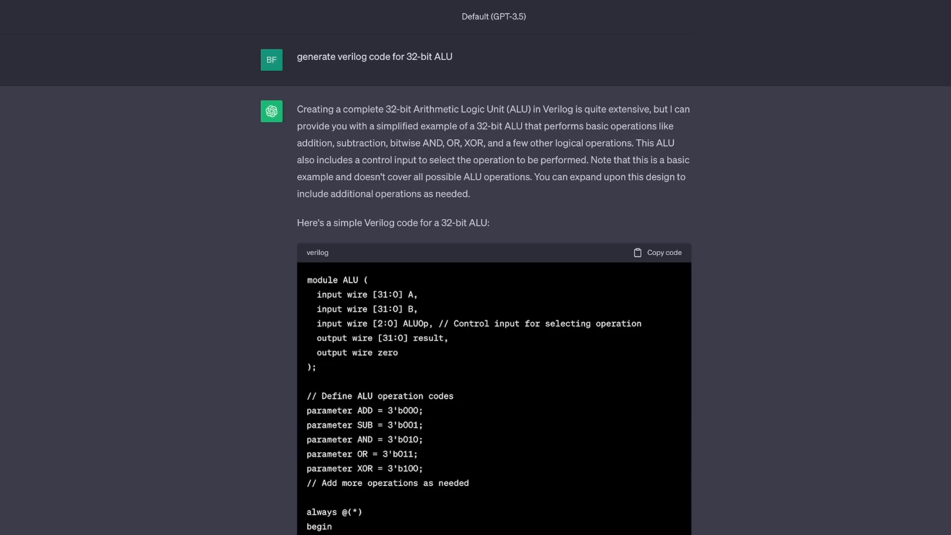
scroll("down", 3)
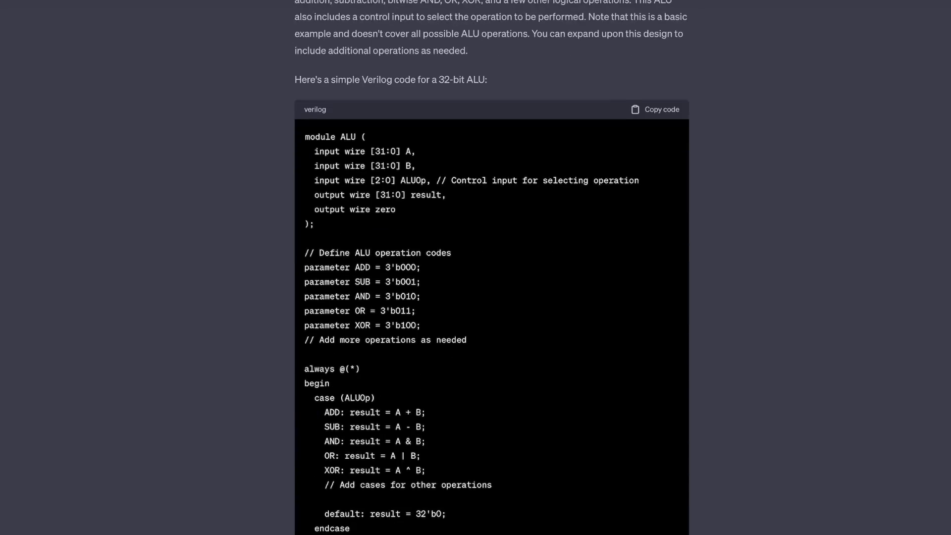
scroll("down", 3)
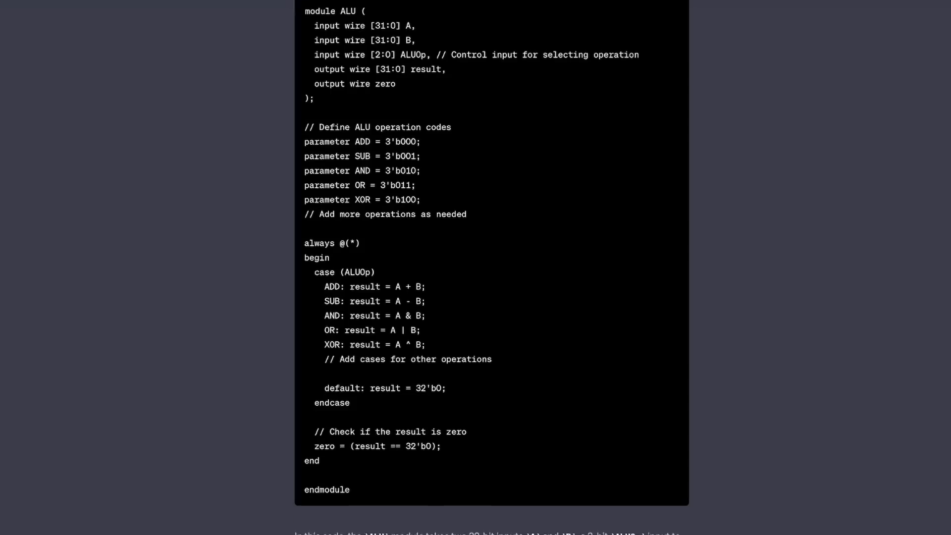